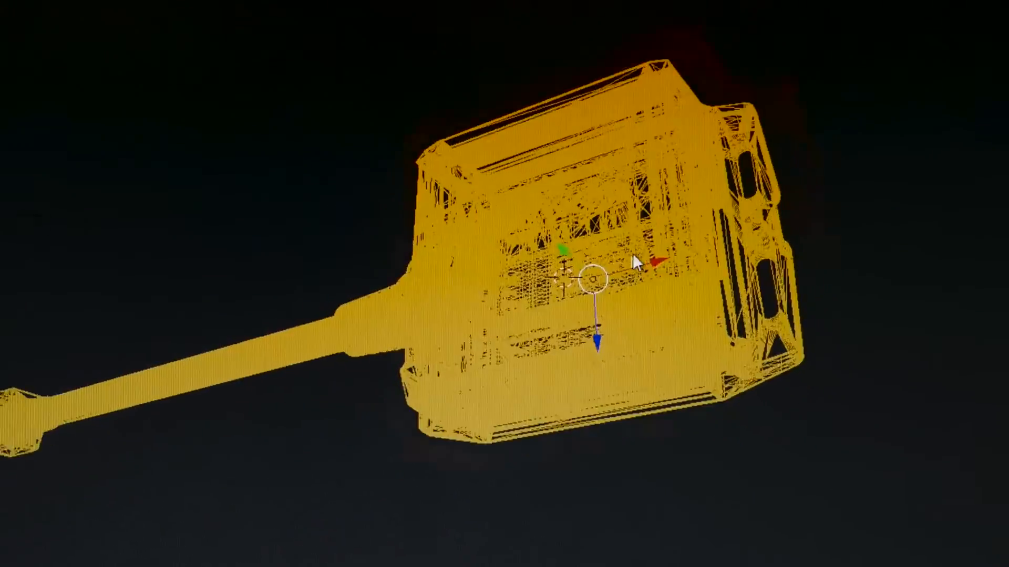
scroll(up, 3)
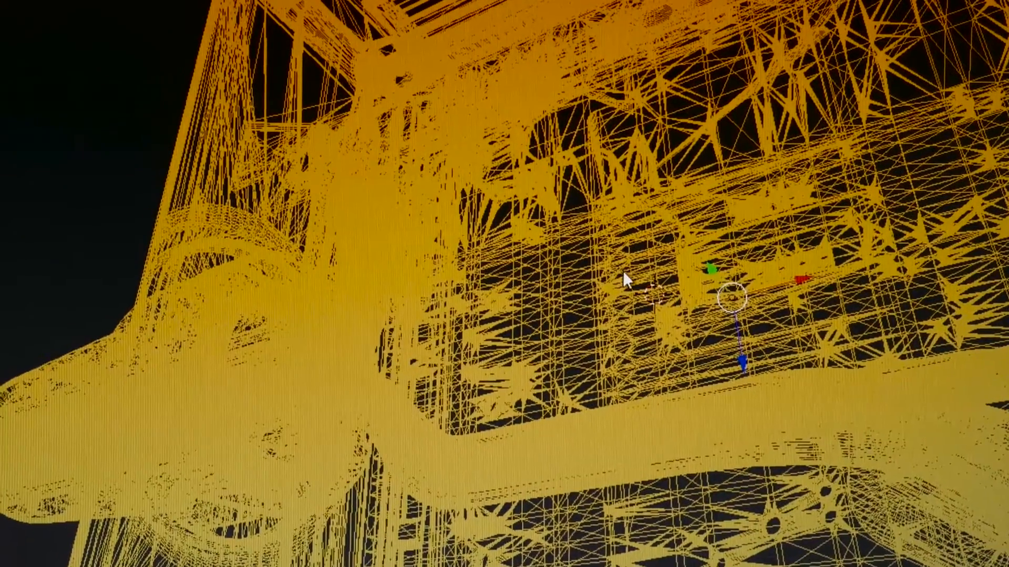